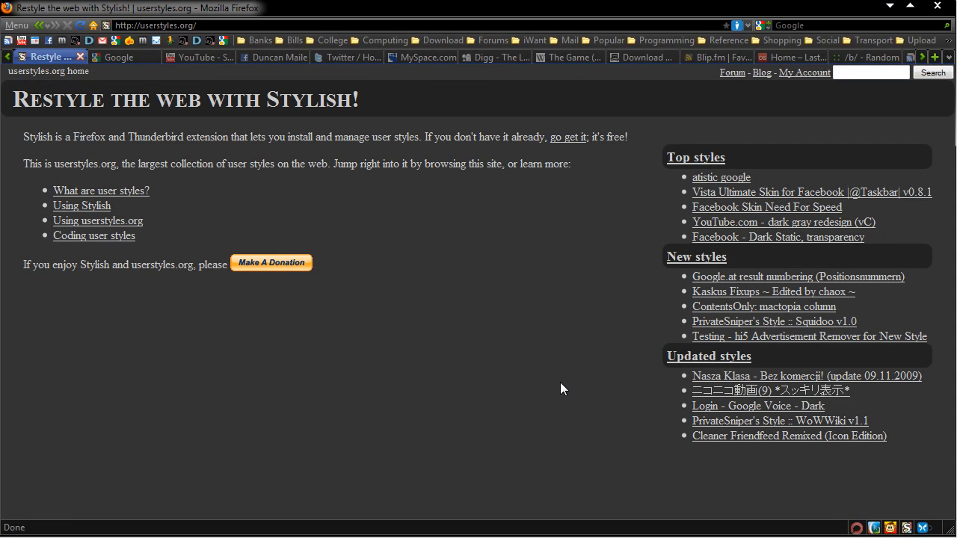
pyautogui.moveTo(613, 395)
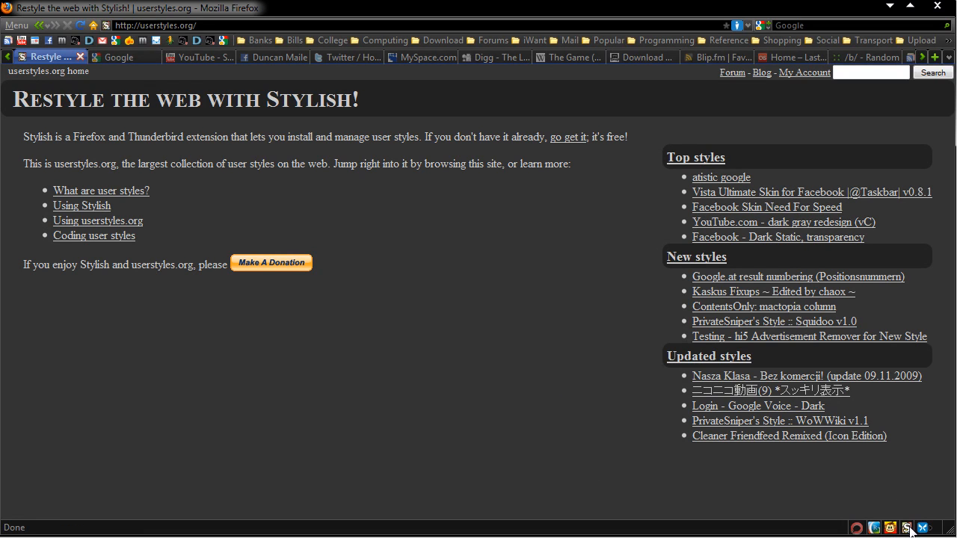
pyautogui.moveTo(518, 389)
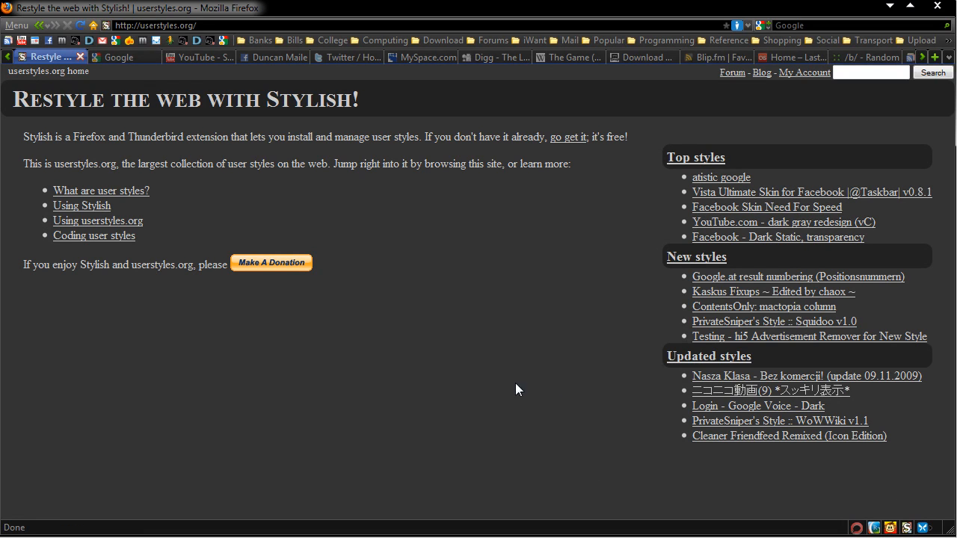
pyautogui.moveTo(449, 335)
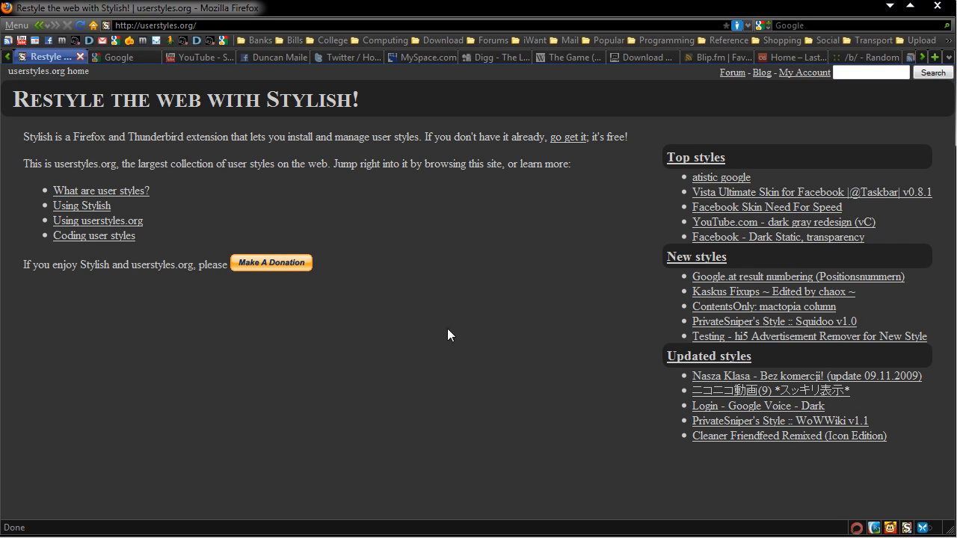
pyautogui.moveTo(222, 18)
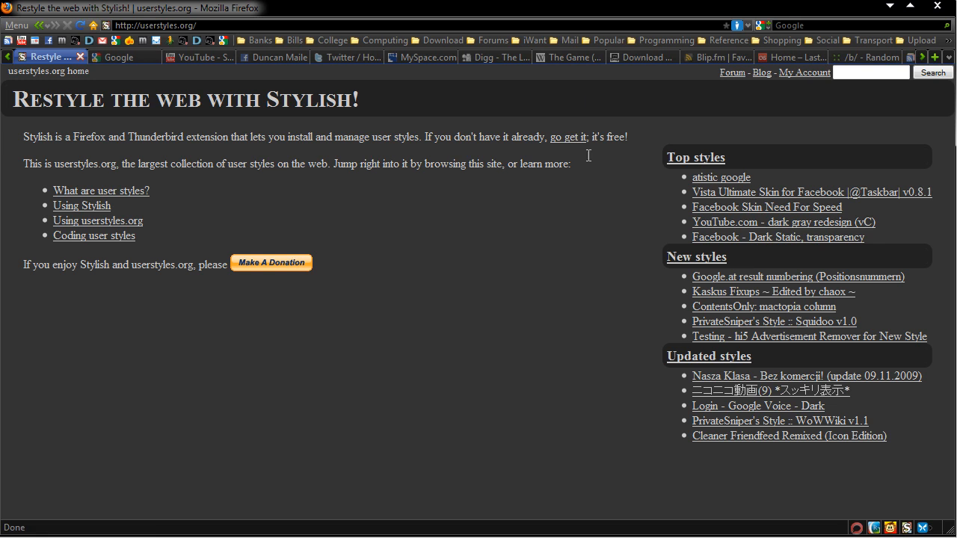
pyautogui.moveTo(280, 155)
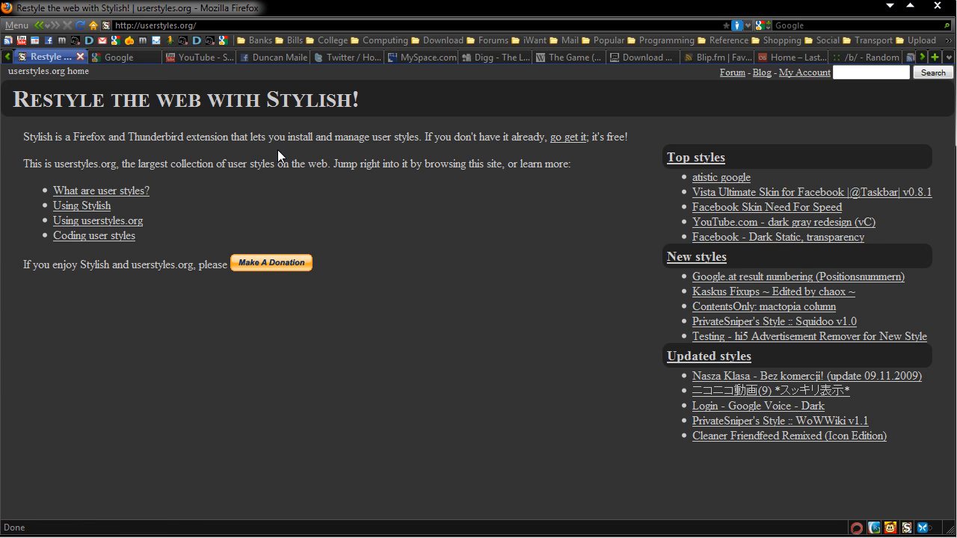
pyautogui.moveTo(378, 160)
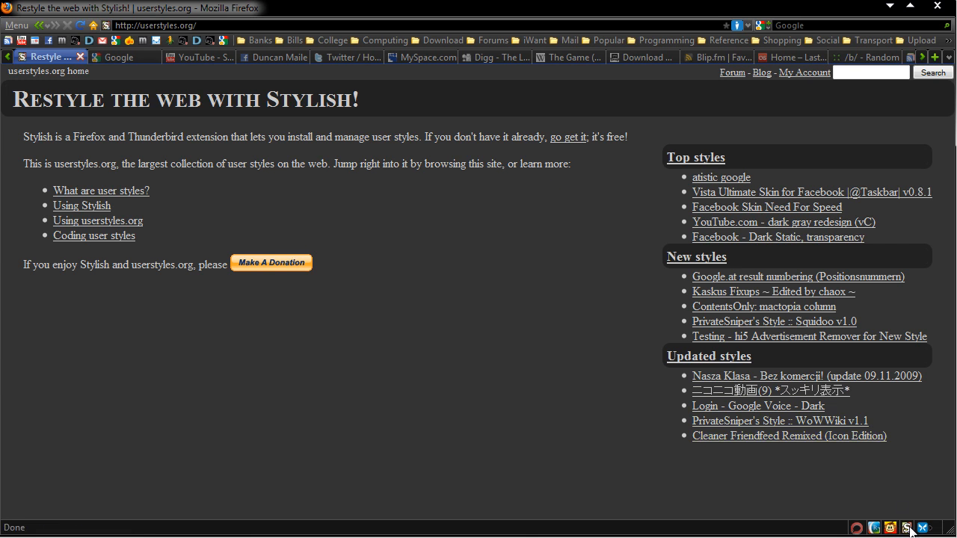
# List the installed user styles, then view the dark-styled Google search page
pyautogui.click(922, 530)
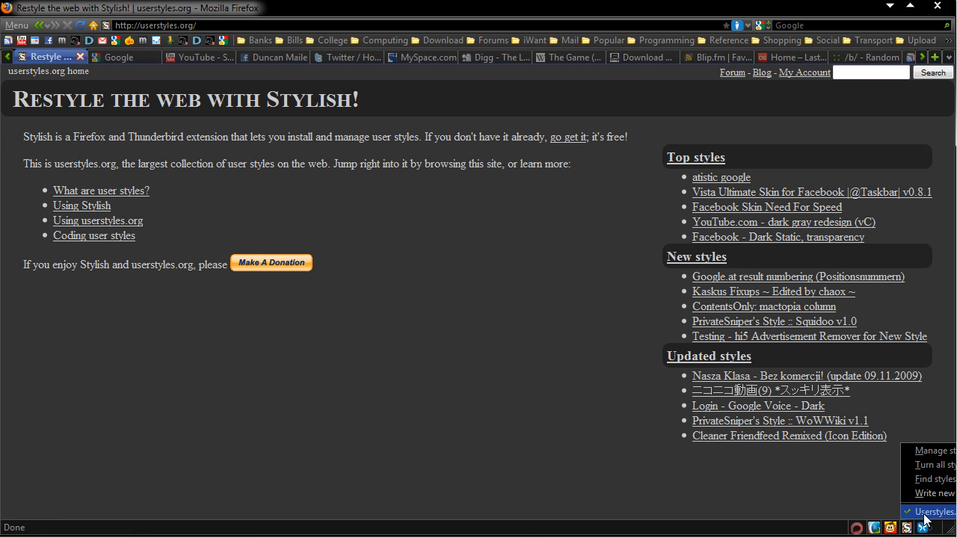
pyautogui.moveTo(936, 517)
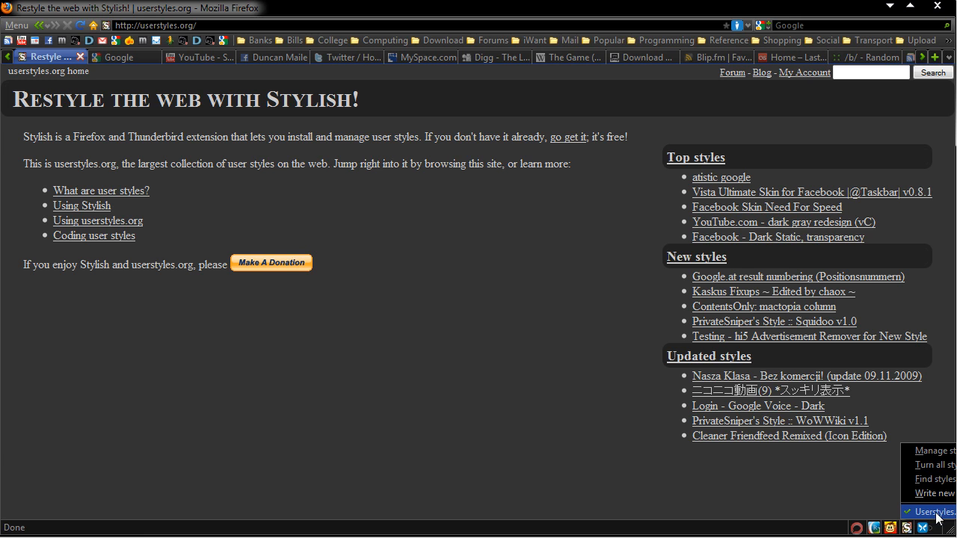
pyautogui.moveTo(596, 445)
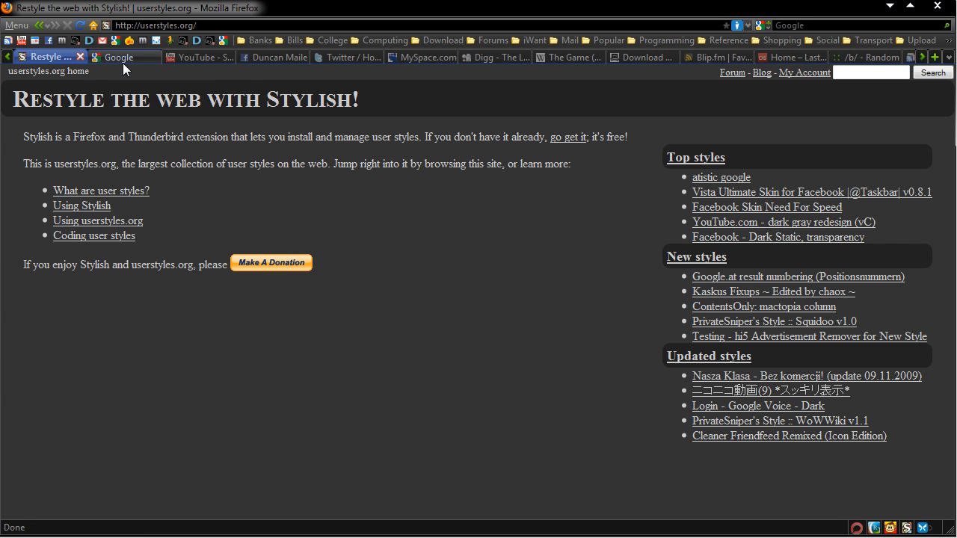
pyautogui.click(120, 56)
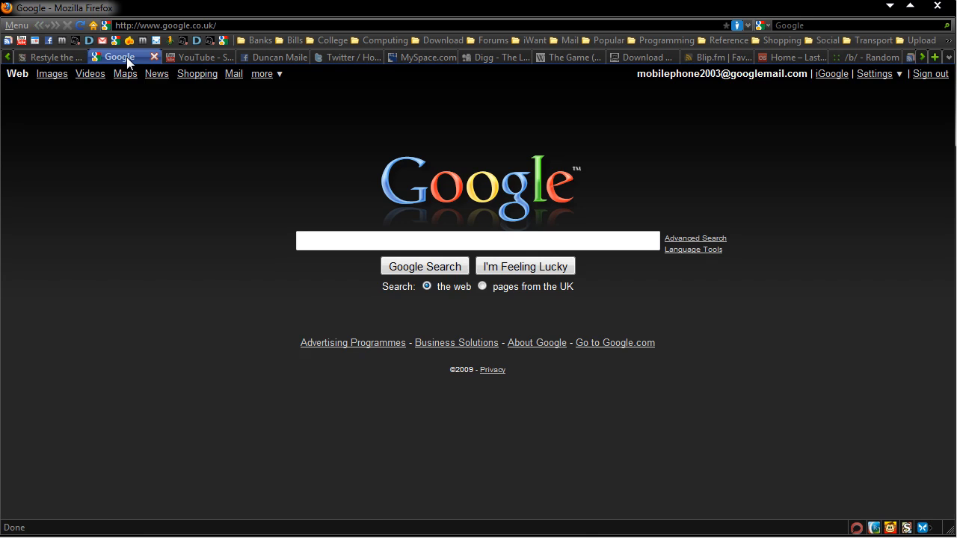
pyautogui.moveTo(680, 98)
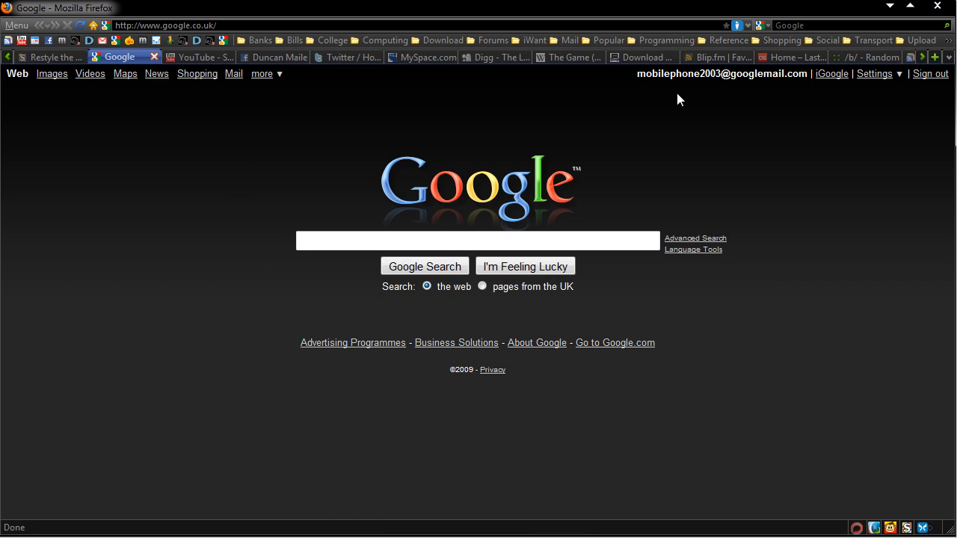
pyautogui.moveTo(620, 154)
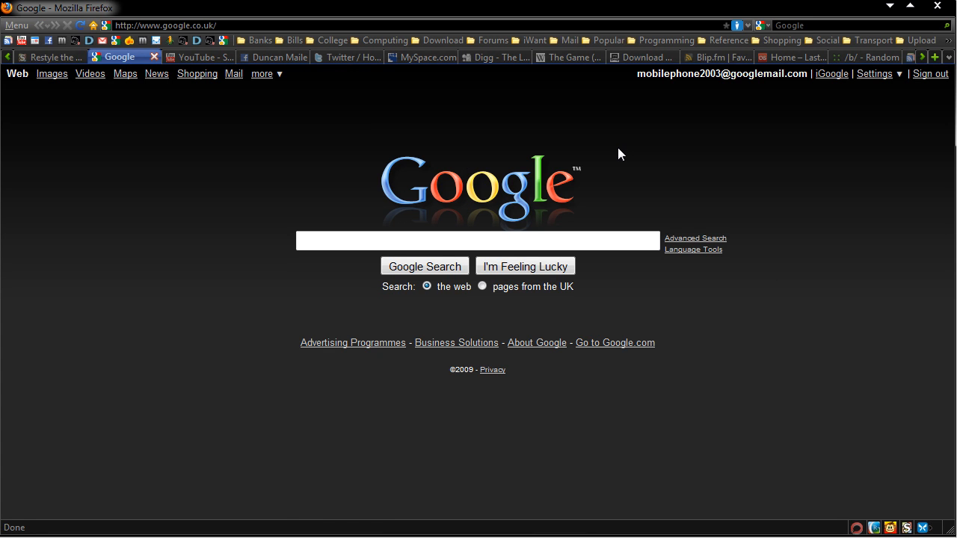
# View the dark YouTube subscriptions page, then the dark Facebook profile page
pyautogui.click(195, 57)
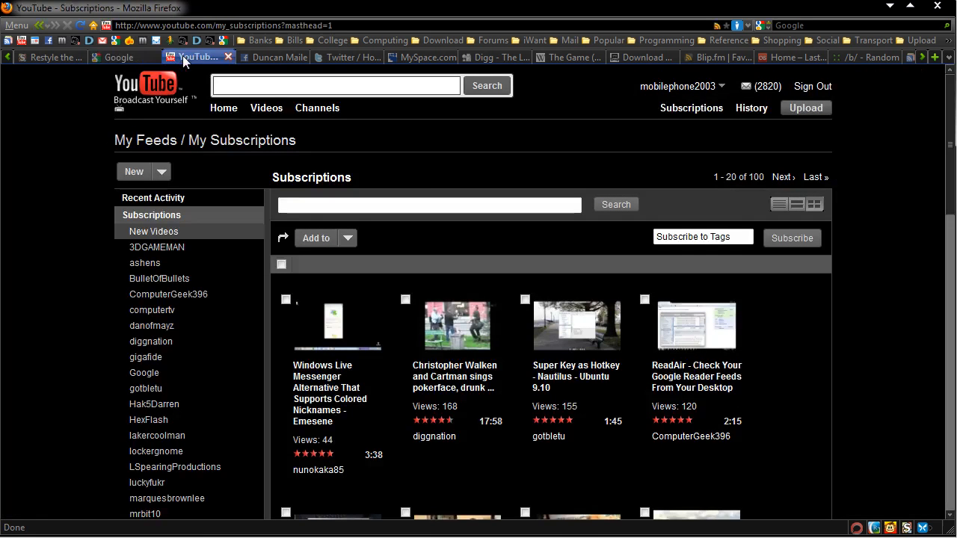
pyautogui.click(269, 57)
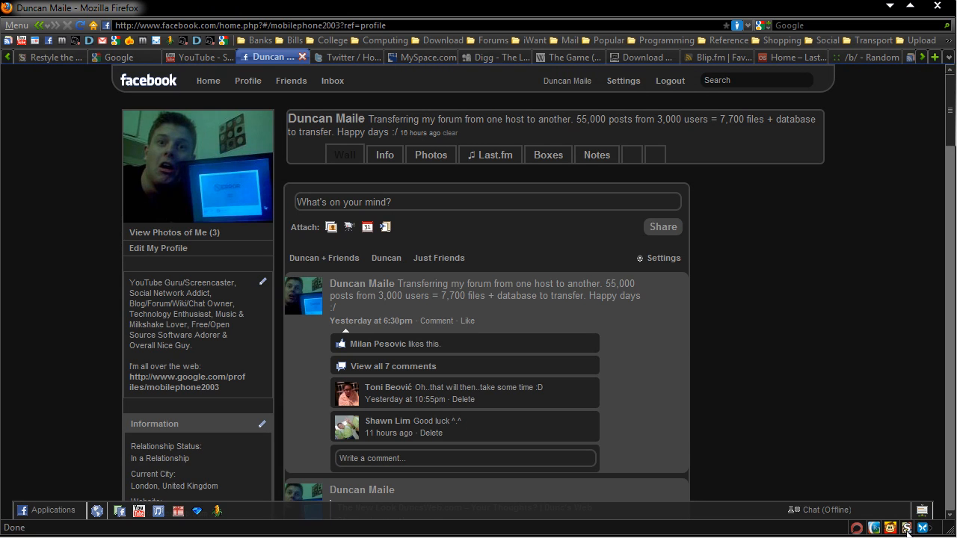
# Check which Stylish styles apply to Facebook, then show the dark Twitter home feed
pyautogui.click(906, 528)
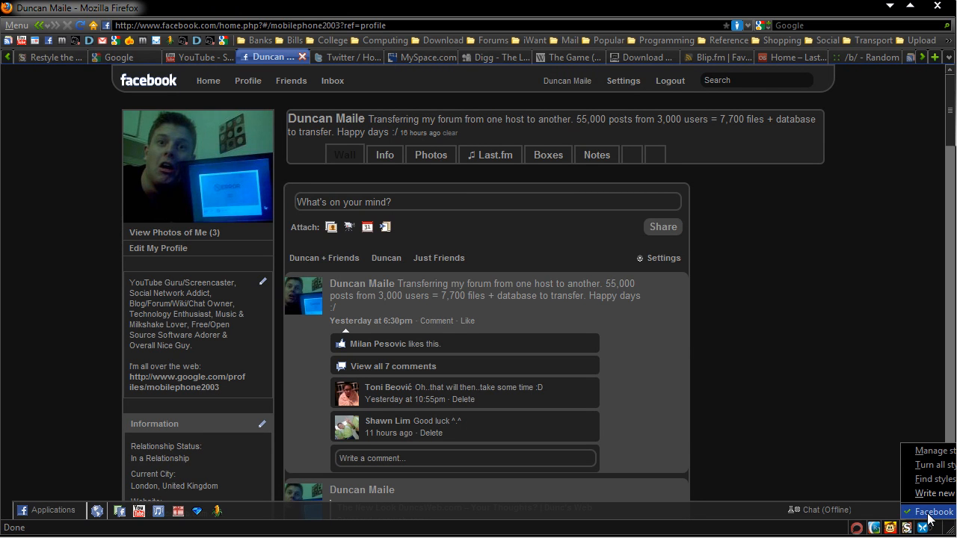
pyautogui.scroll(-3)
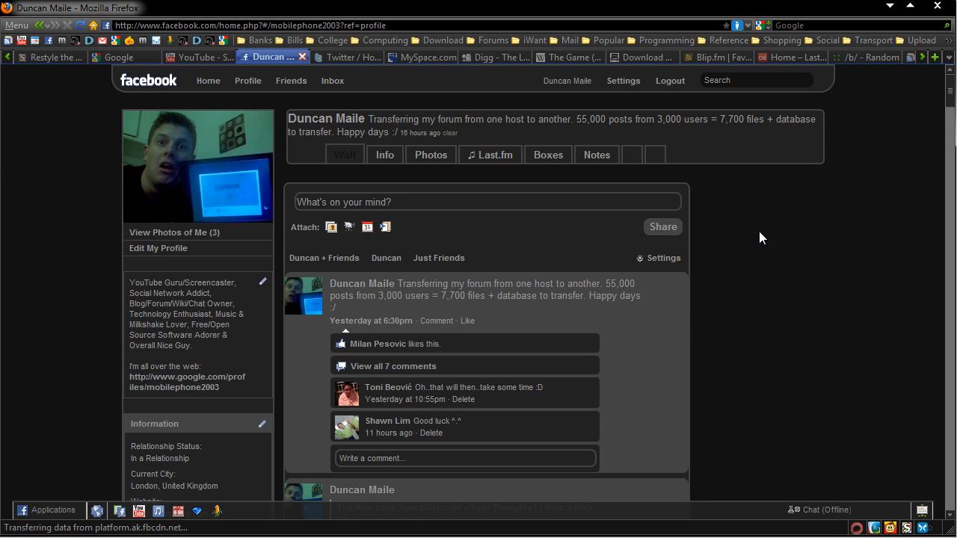
pyautogui.click(341, 57)
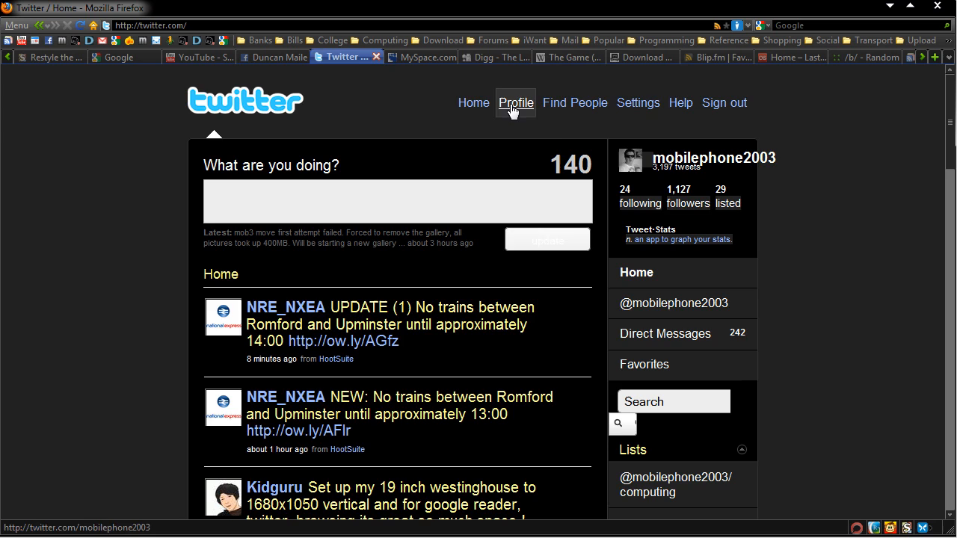
# View the dark Twitter profile page, then show the dark MySpace home page
pyautogui.click(514, 101)
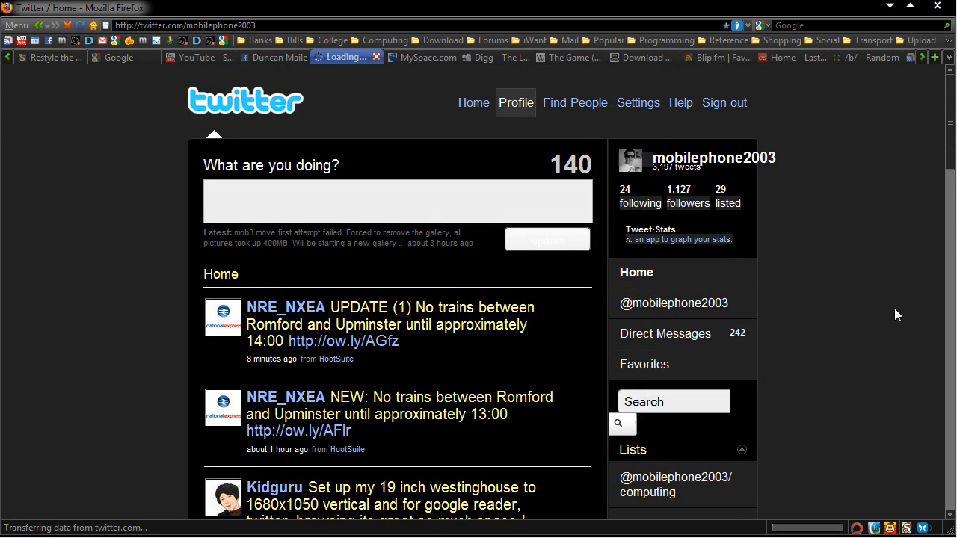
pyautogui.moveTo(861, 531)
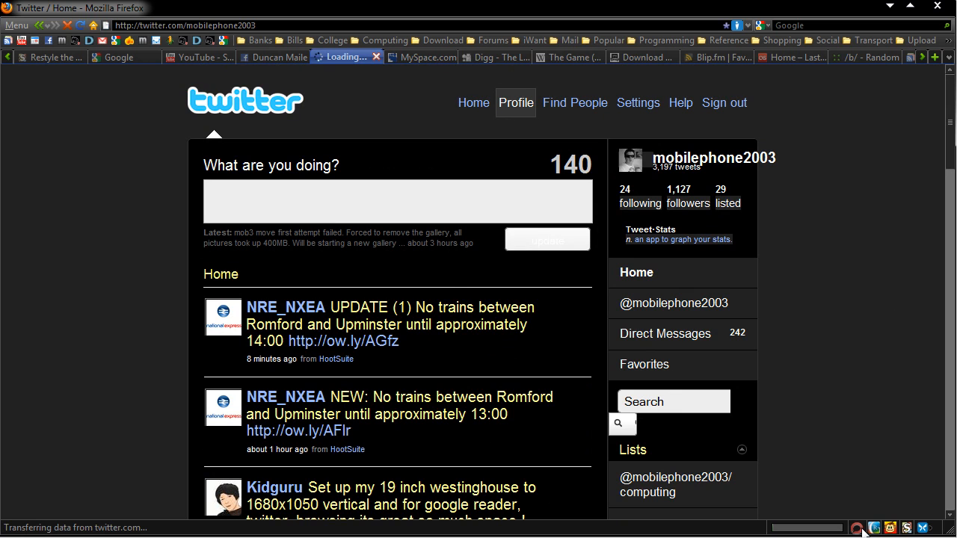
pyautogui.click(514, 102)
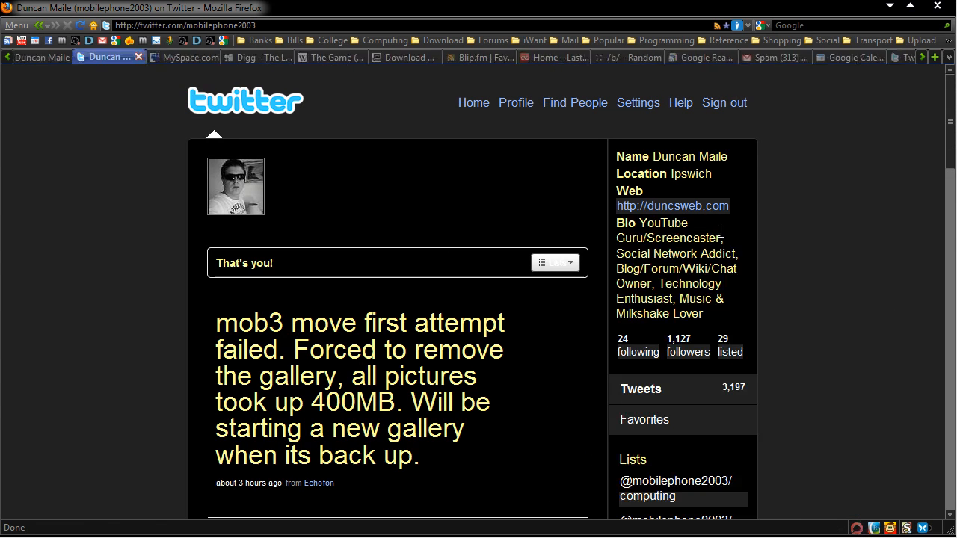
pyautogui.click(119, 57)
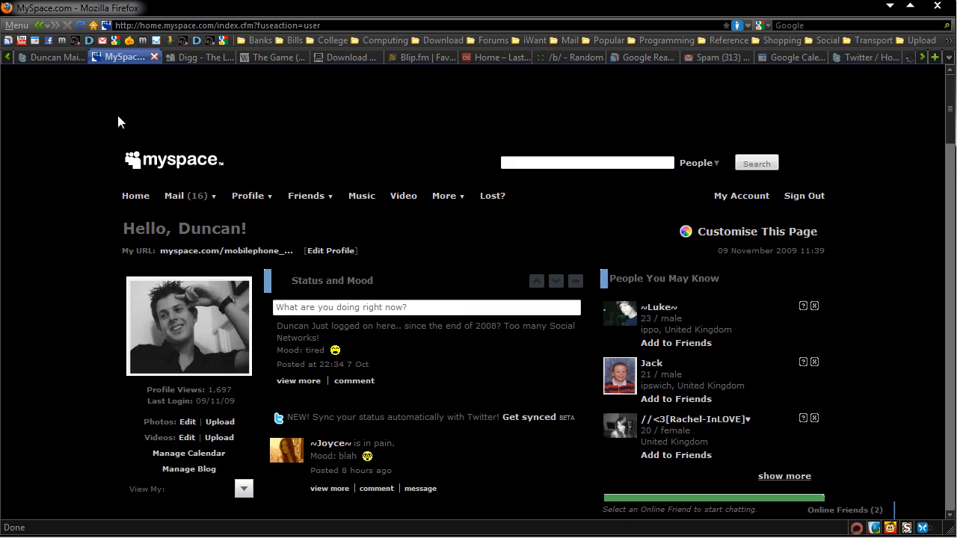
# Scroll the MySpace home page, then show the dark-styled Digg front page
pyautogui.scroll(-3)
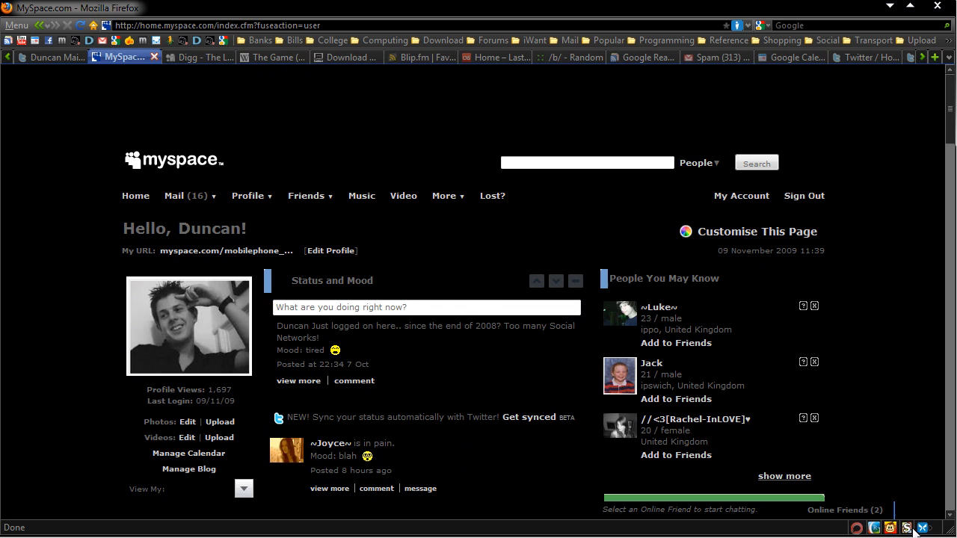
pyautogui.click(906, 528)
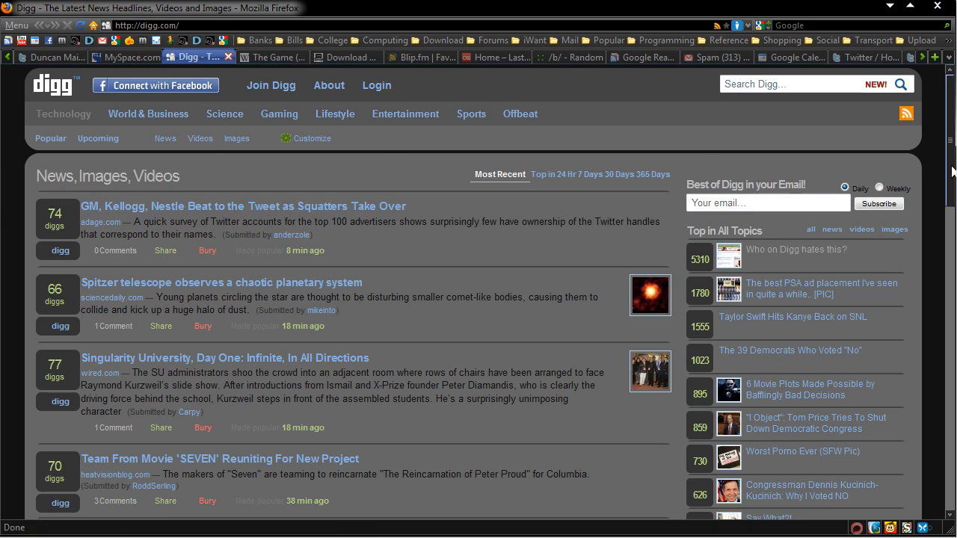
# Scroll through Digg, then view and scroll the dark Wikipedia article on The Game
pyautogui.scroll(-3)
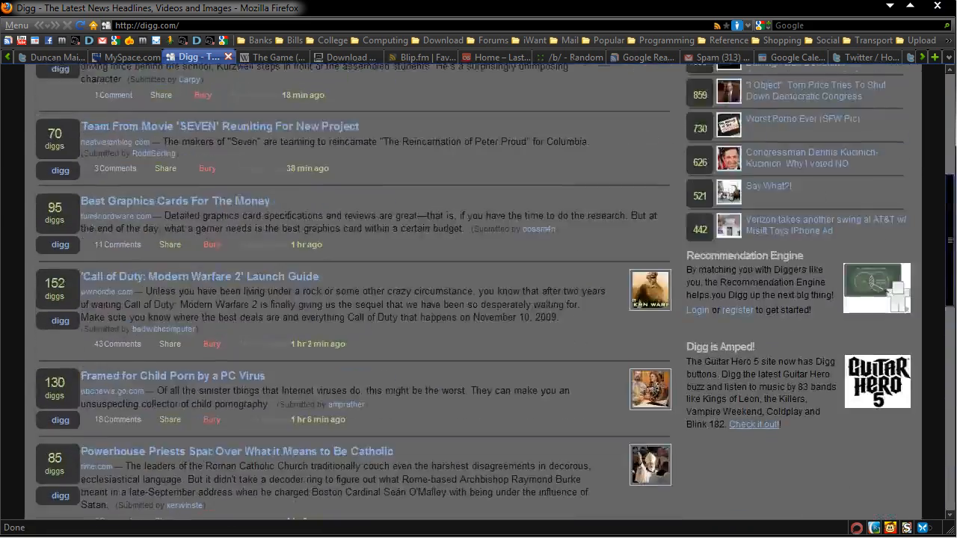
pyautogui.scroll(3)
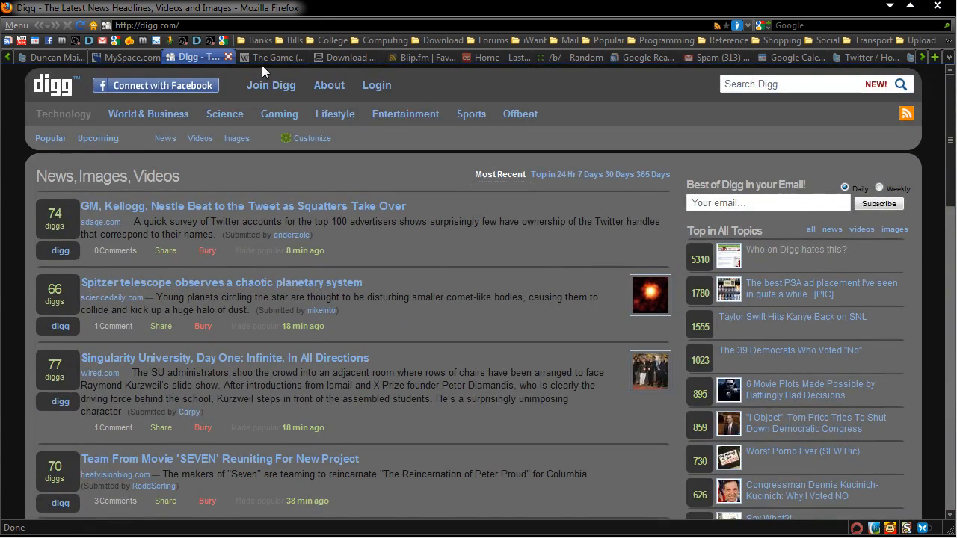
pyautogui.click(272, 57)
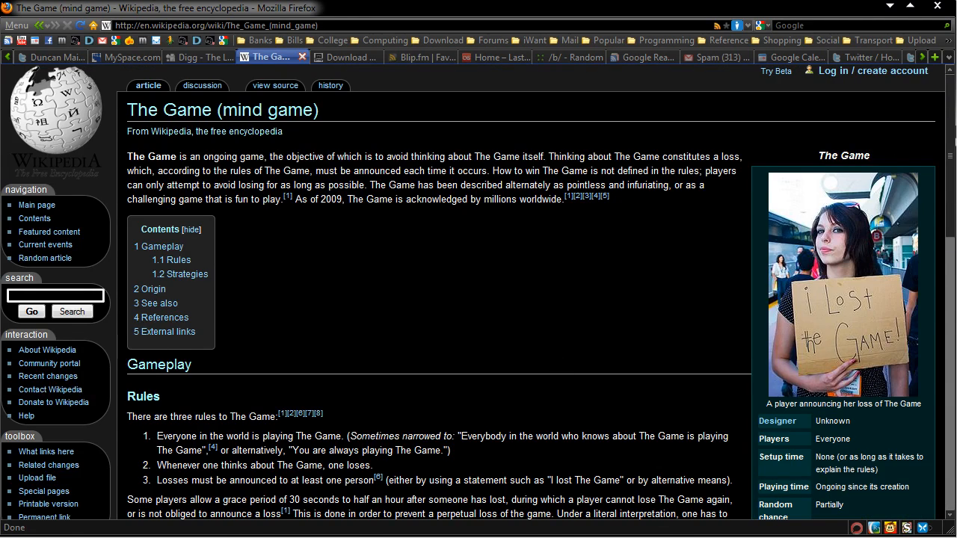
pyautogui.scroll(-3)
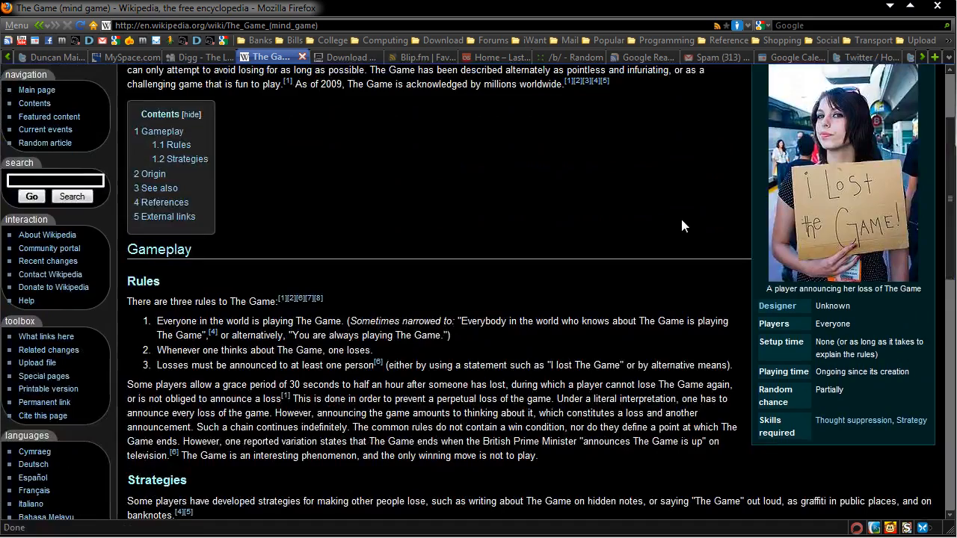
pyautogui.scroll(-3)
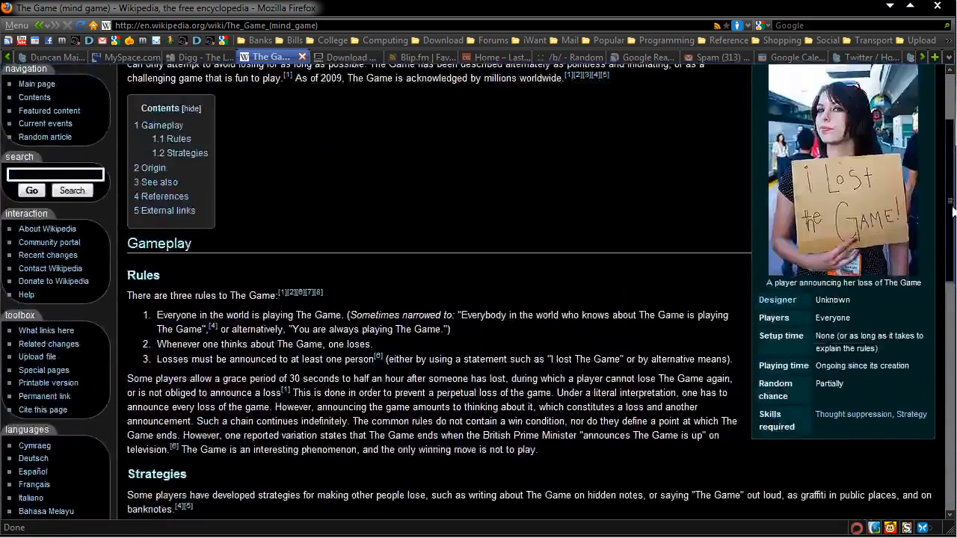
# Show The Pirate Bay home page in its dark style and go to the Top 100 categories
pyautogui.click(341, 57)
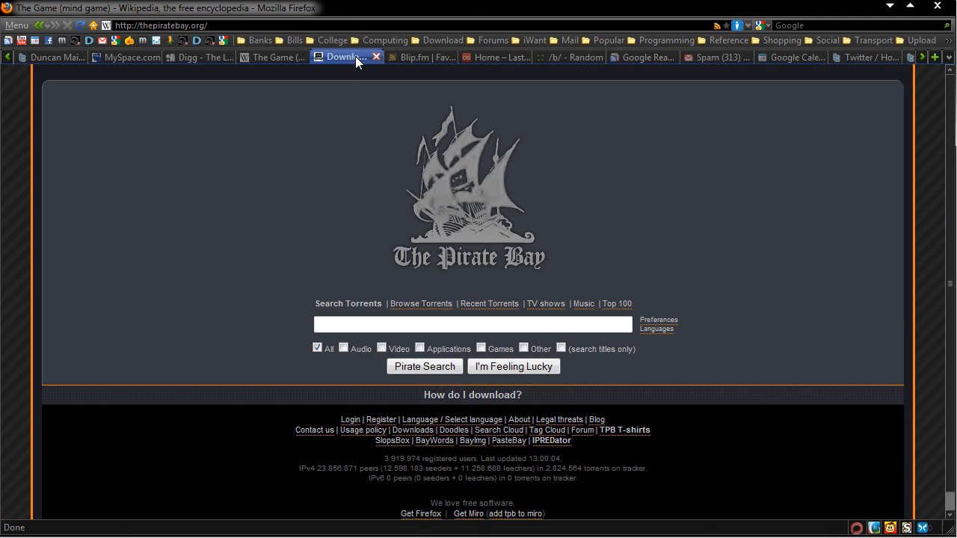
pyautogui.moveTo(538, 189)
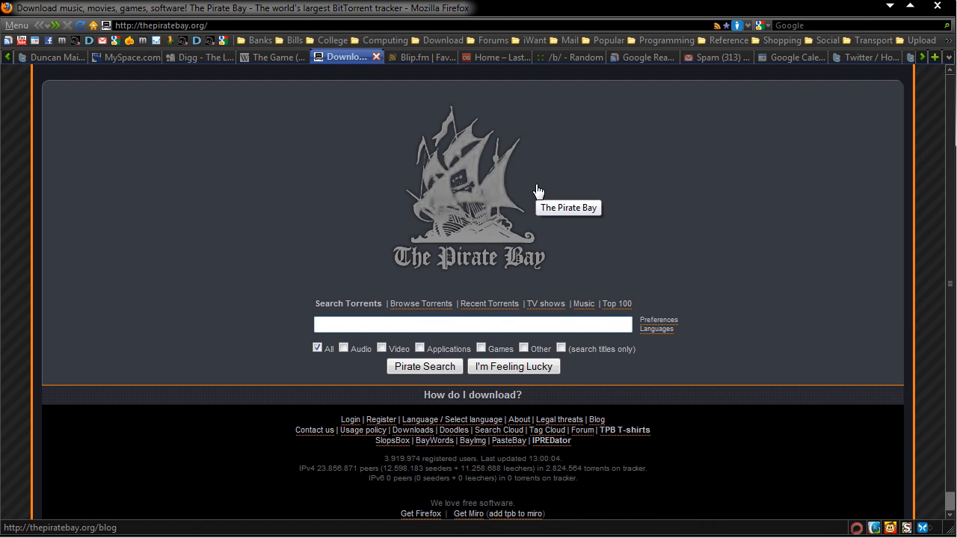
pyautogui.click(471, 325)
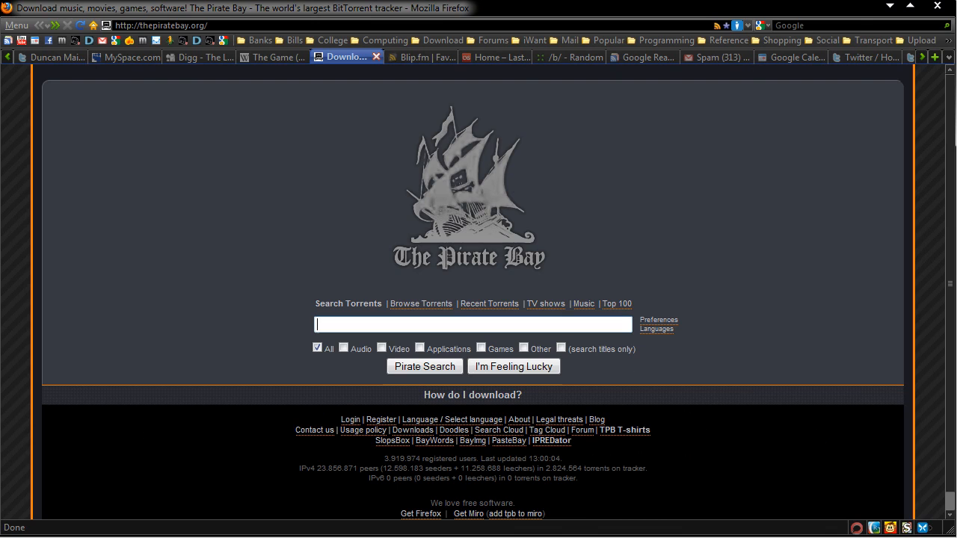
pyautogui.moveTo(658, 320)
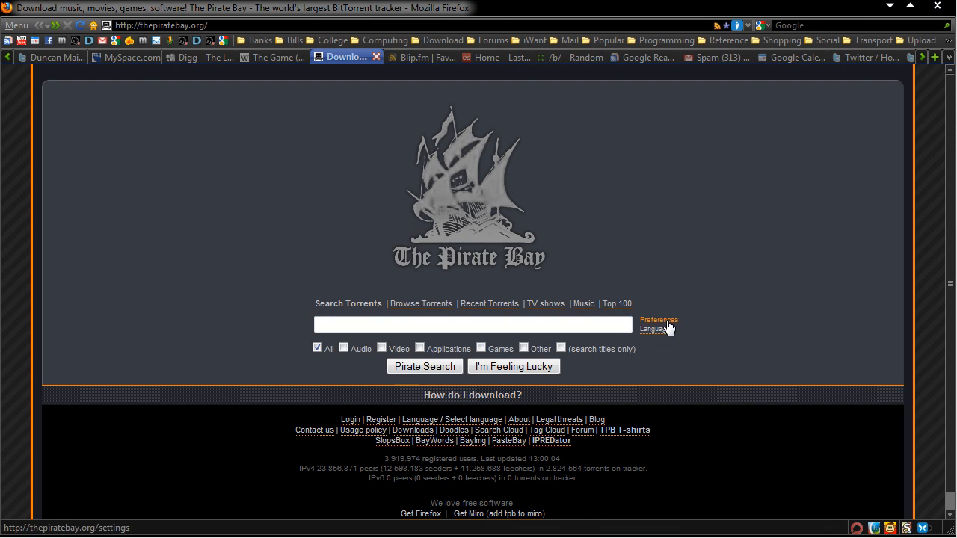
pyautogui.click(658, 319)
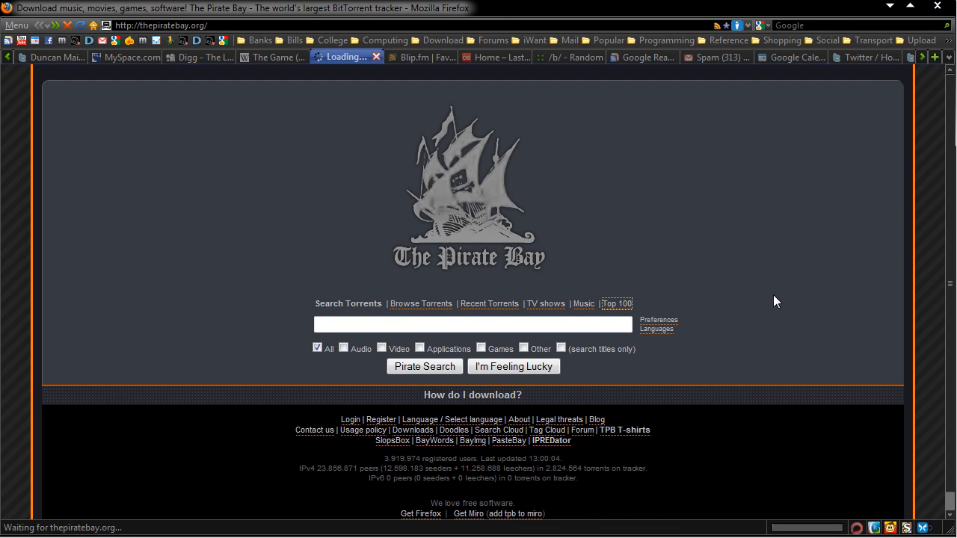
# Load the dark-styled Total top 100 torrent list
pyautogui.click(616, 303)
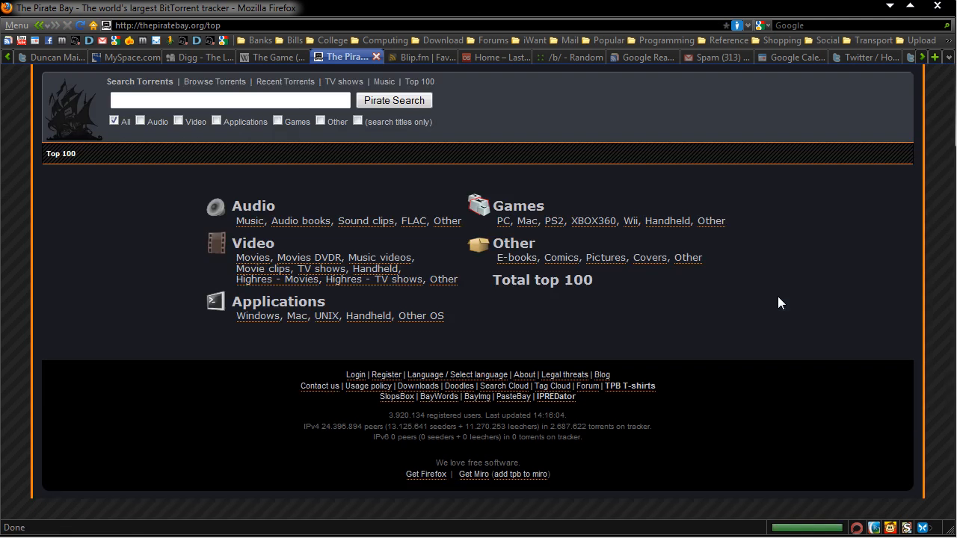
pyautogui.click(541, 280)
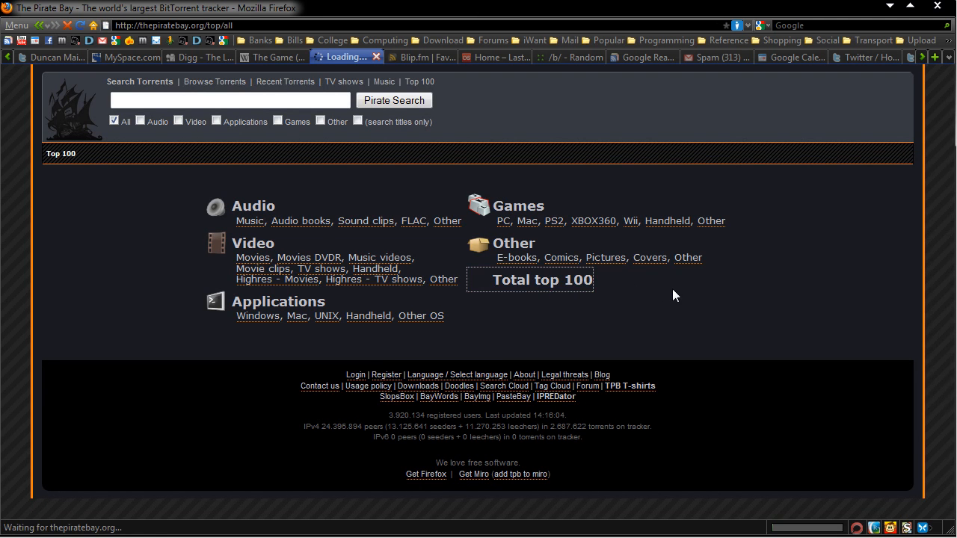
pyautogui.click(543, 279)
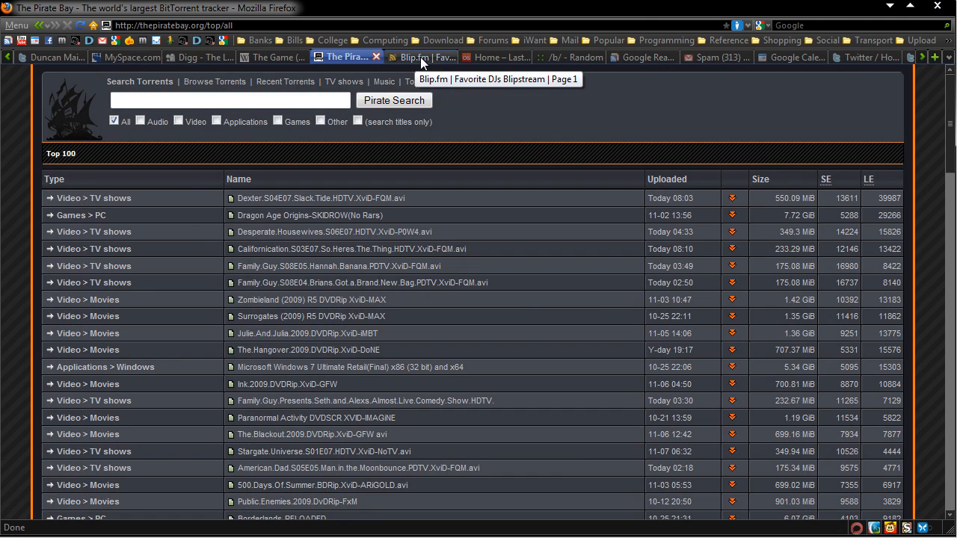
# View and scroll the dark-styled Blip.fm favourite DJs page
pyautogui.click(418, 57)
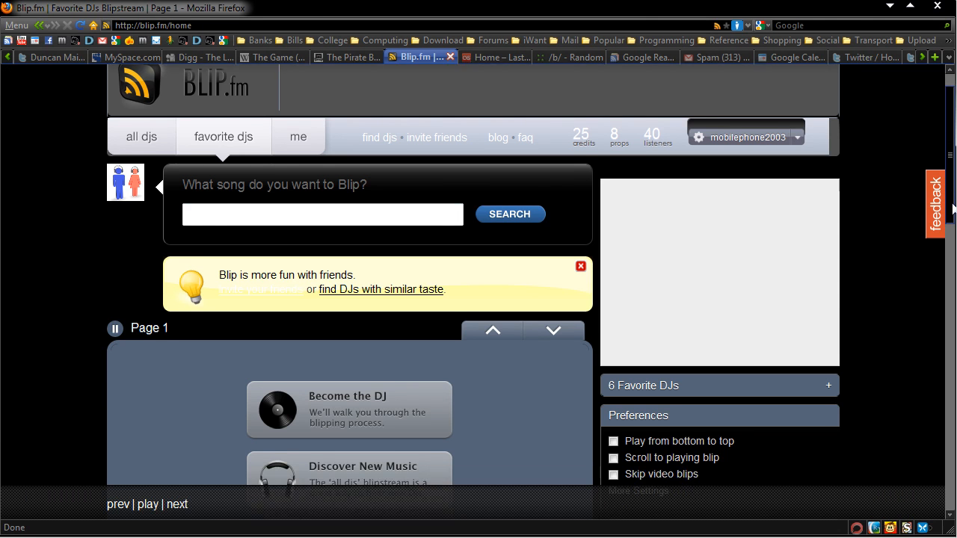
pyautogui.scroll(-3)
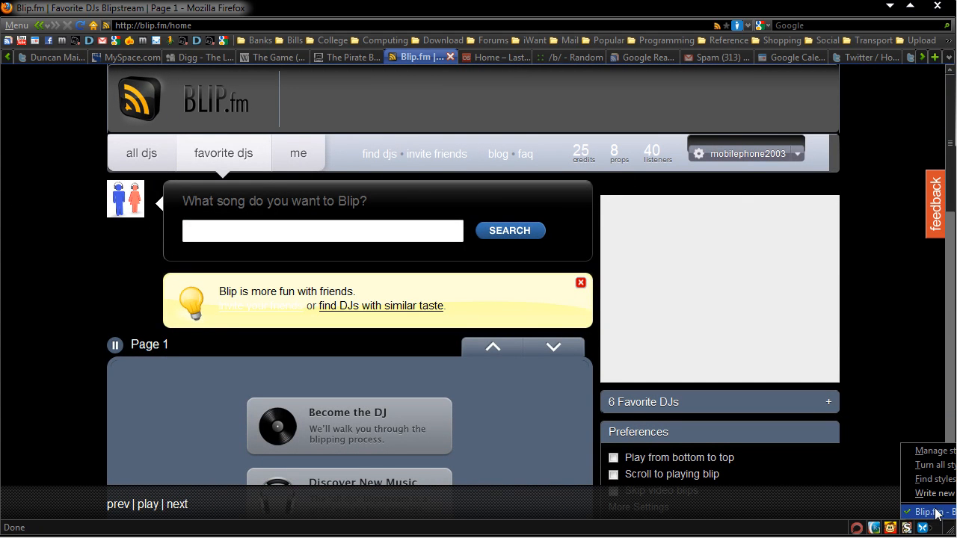
pyautogui.moveTo(935, 400)
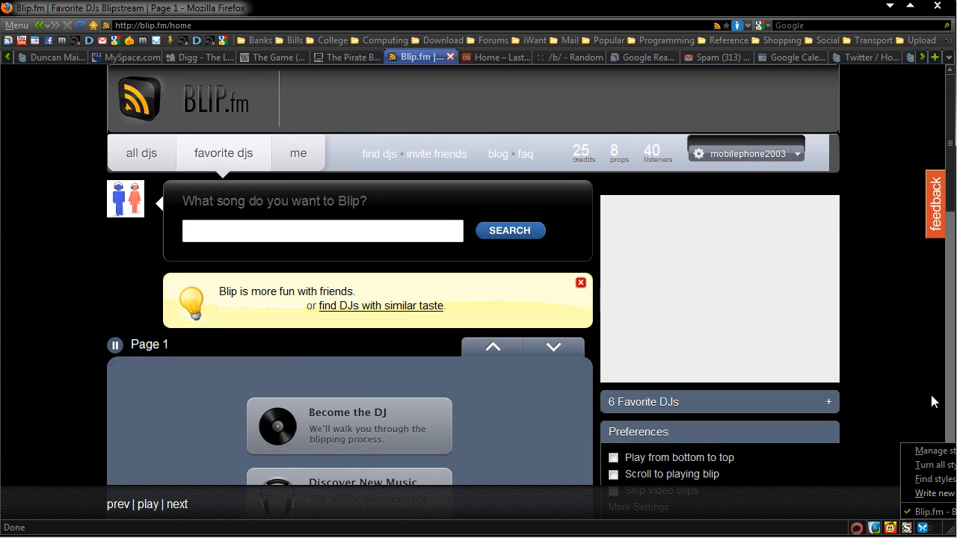
# View and scroll down the dark-styled Last.fm home page
pyautogui.click(495, 57)
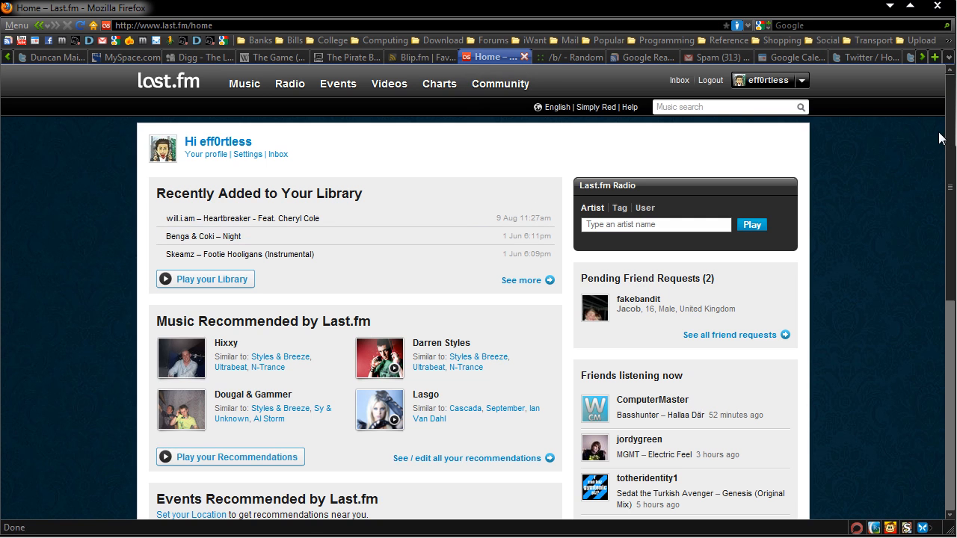
pyautogui.scroll(-3)
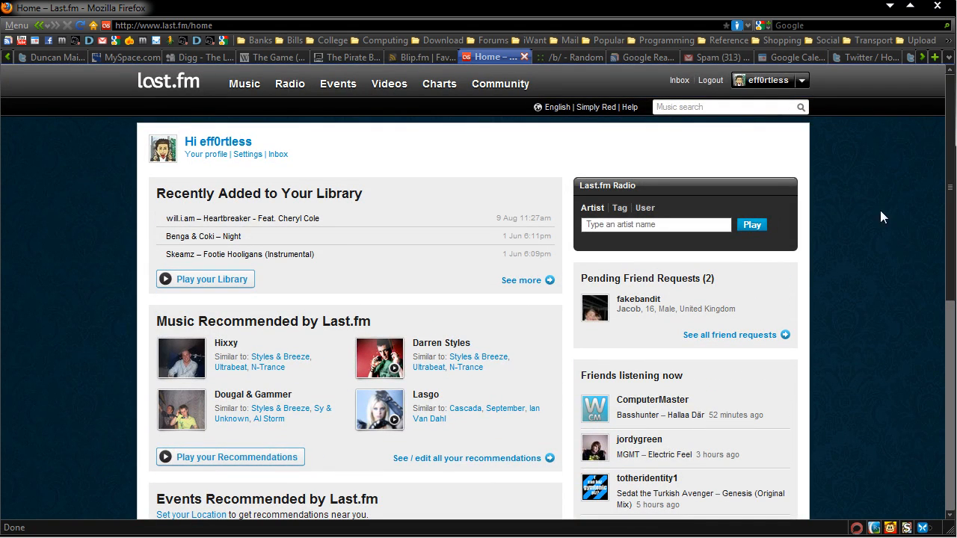
pyautogui.scroll(-3)
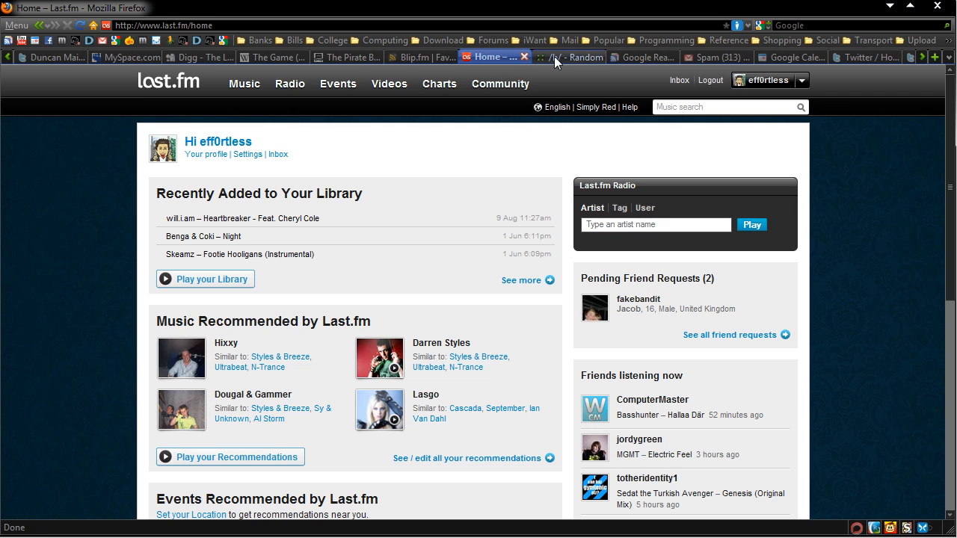
# View the dark /b/ Random board, list its applied styles, then show Google Reader
pyautogui.click(565, 57)
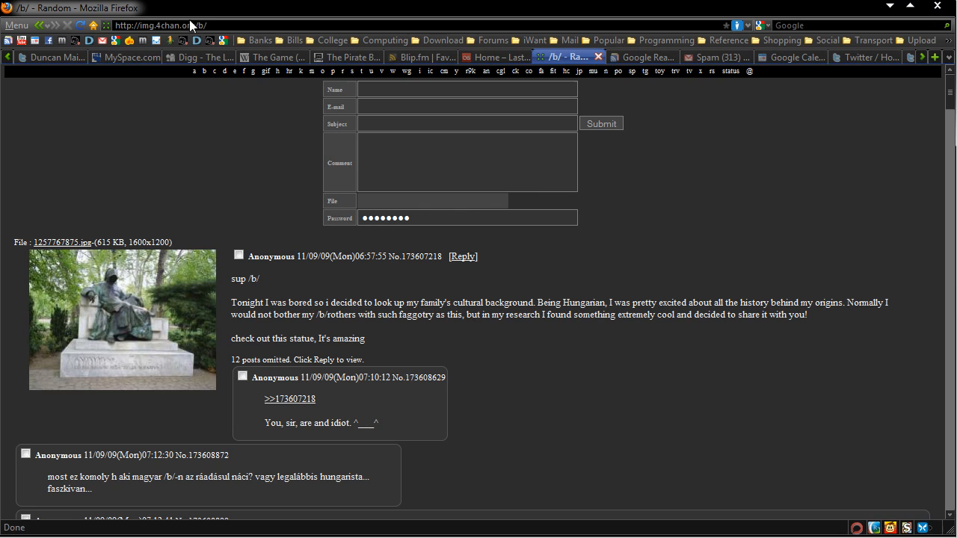
pyautogui.moveTo(567, 65)
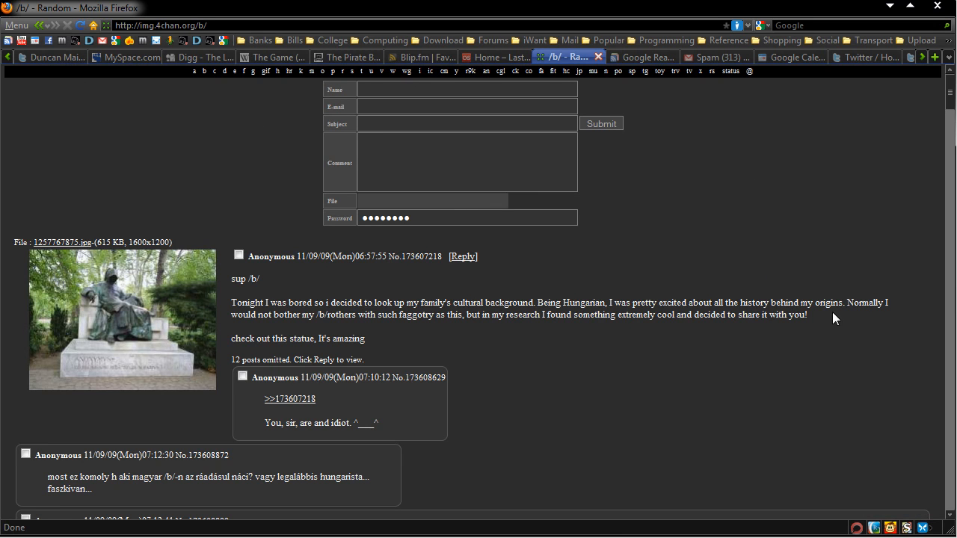
pyautogui.click(906, 528)
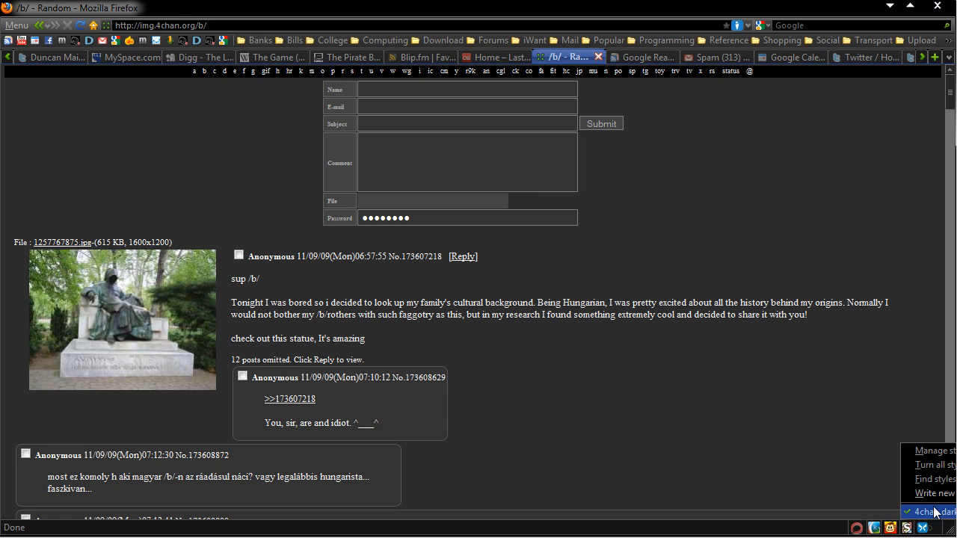
pyautogui.scroll(-3)
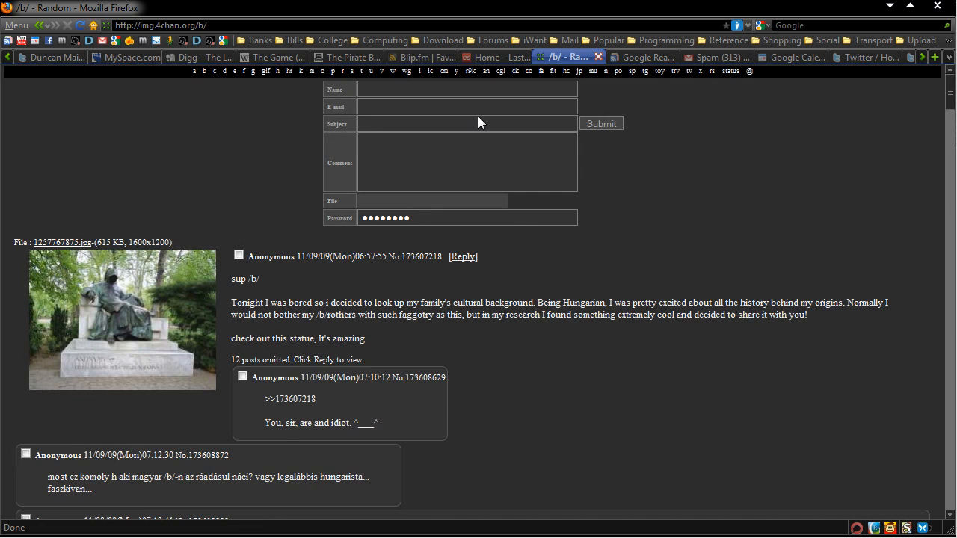
pyautogui.click(640, 57)
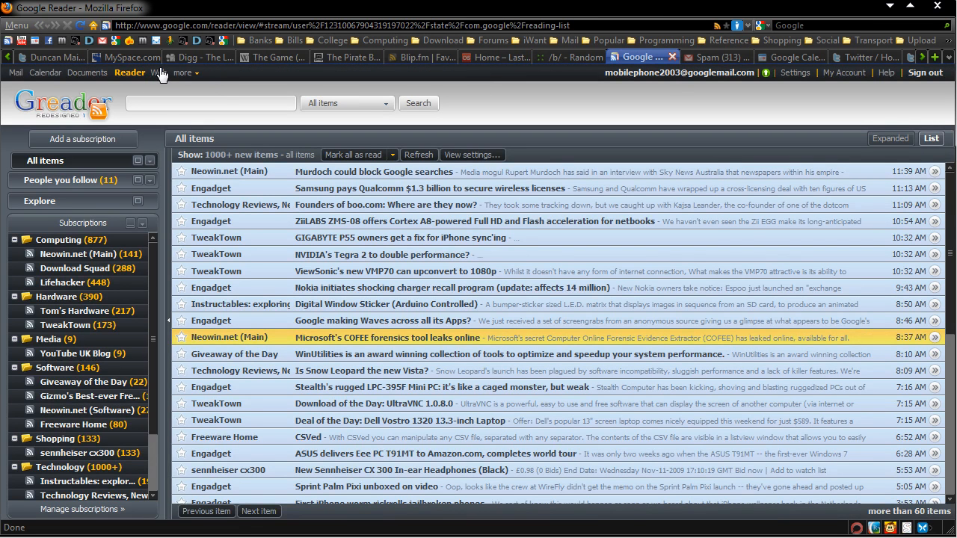
# Look around Google Reader, then show the dark-styled Gmail spam folder
pyautogui.click(212, 103)
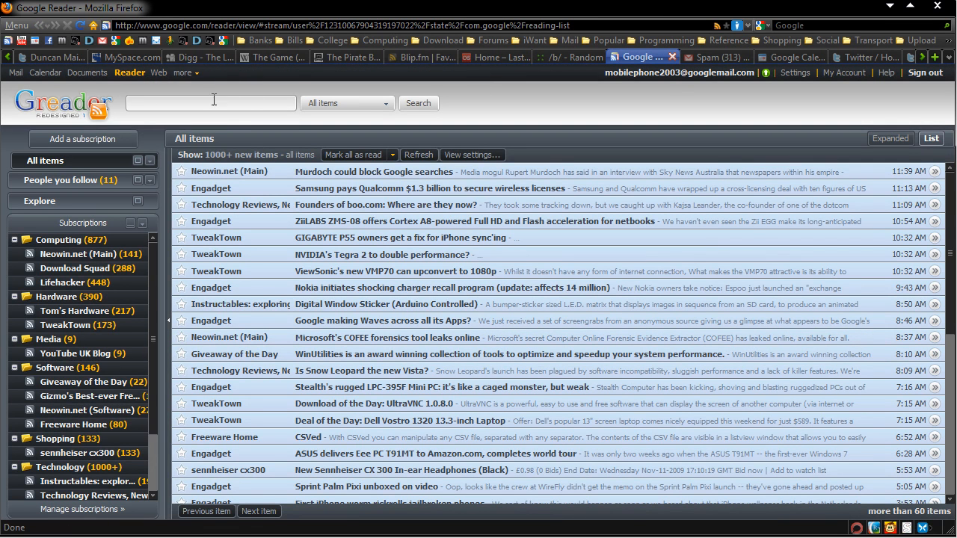
pyautogui.click(714, 56)
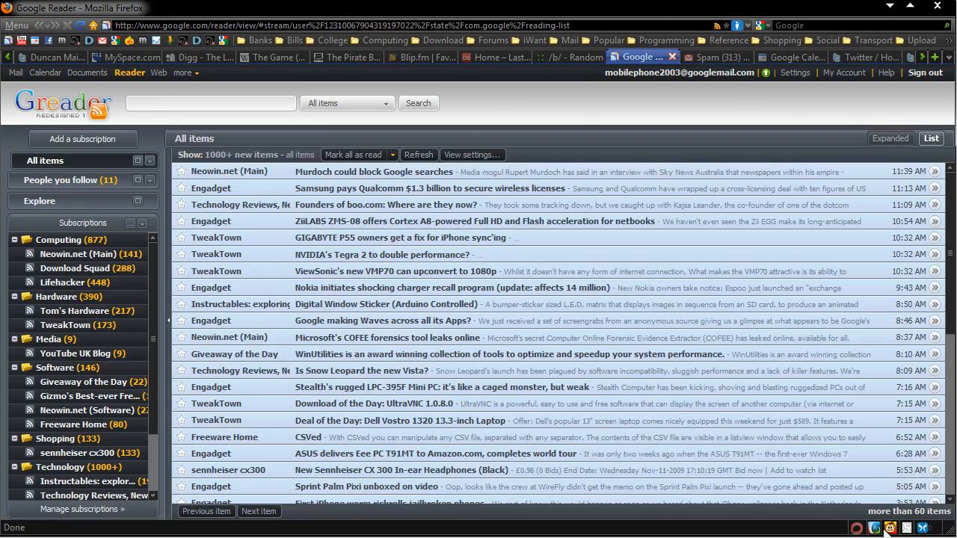
pyautogui.moveTo(870, 531)
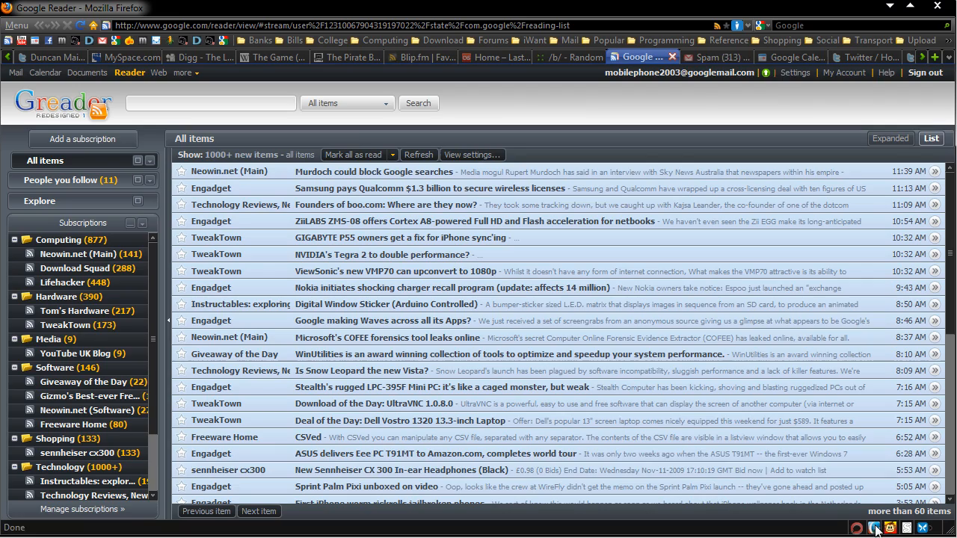
pyautogui.click(709, 56)
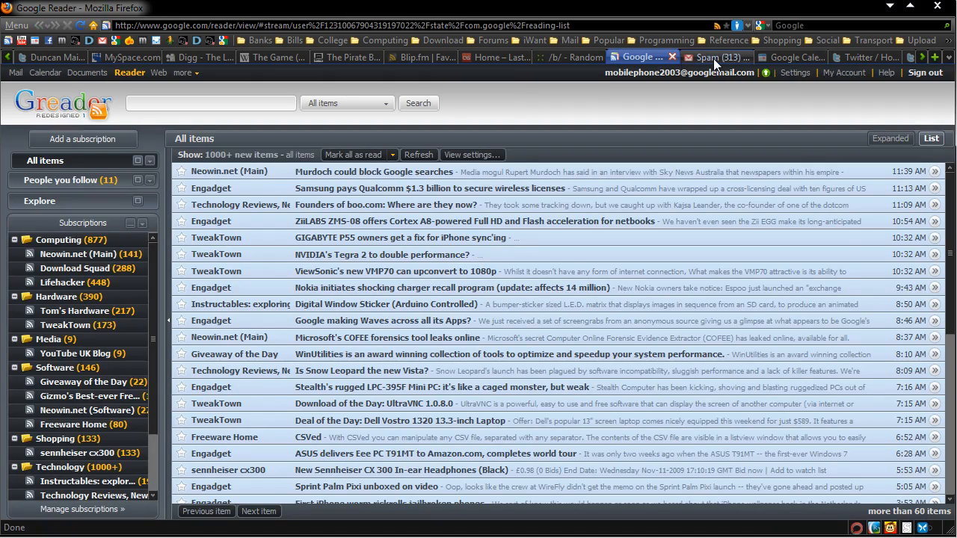
pyautogui.click(721, 57)
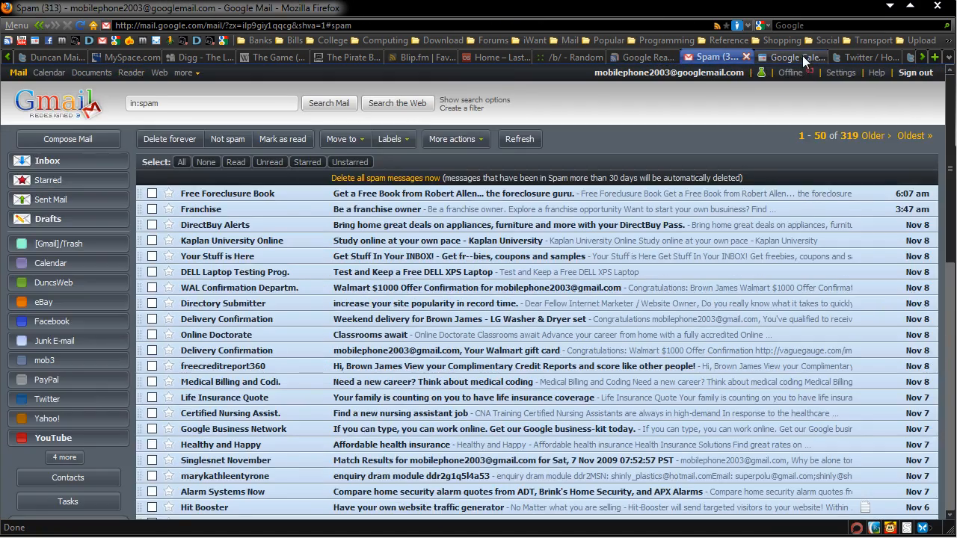
# Flip between Google Reader and Gmail spam, then show the dark November 2009 Google Calendar
pyautogui.click(640, 57)
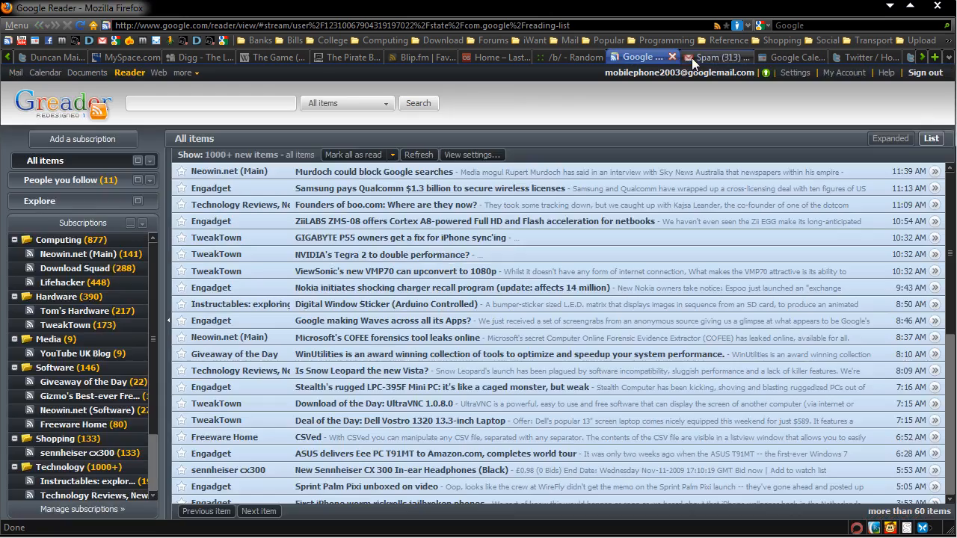
pyautogui.click(718, 56)
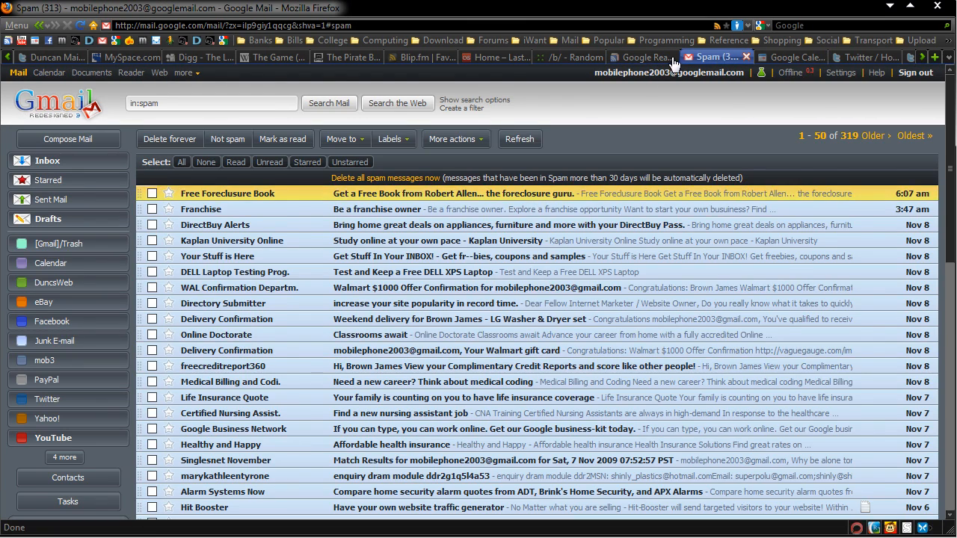
pyautogui.click(789, 57)
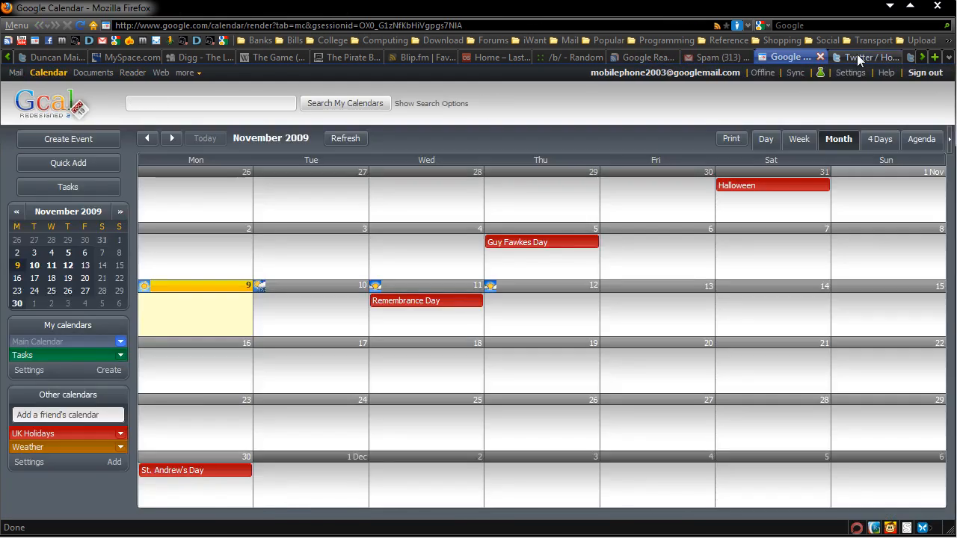
# Close the duplicate Twitter home tab, revisit MySpace and Twitter profile, and land on YouTube subscriptions
pyautogui.click(867, 57)
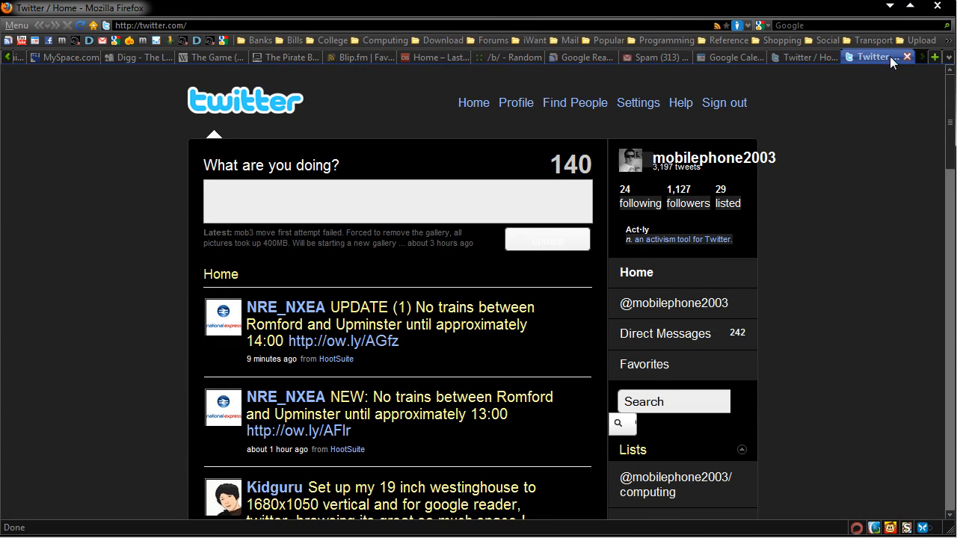
pyautogui.click(725, 57)
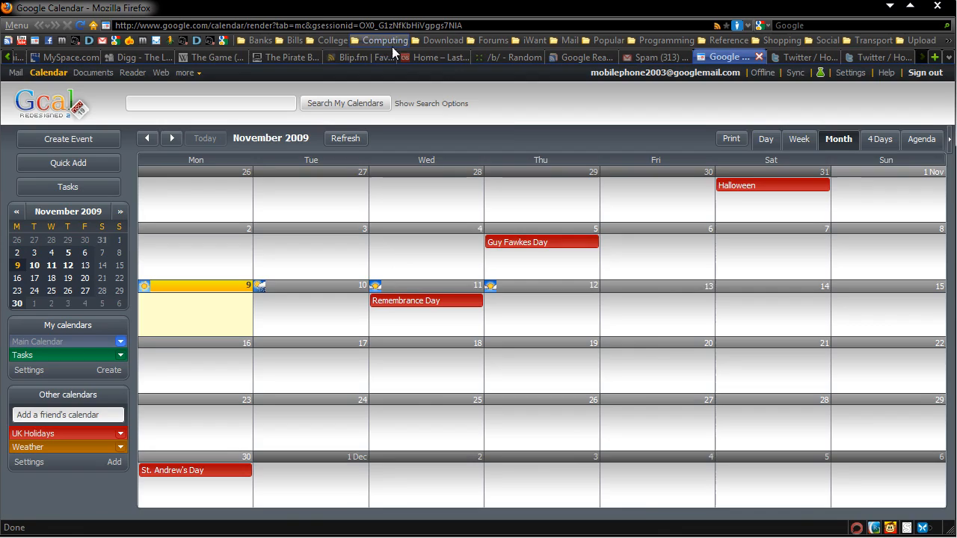
pyautogui.click(57, 57)
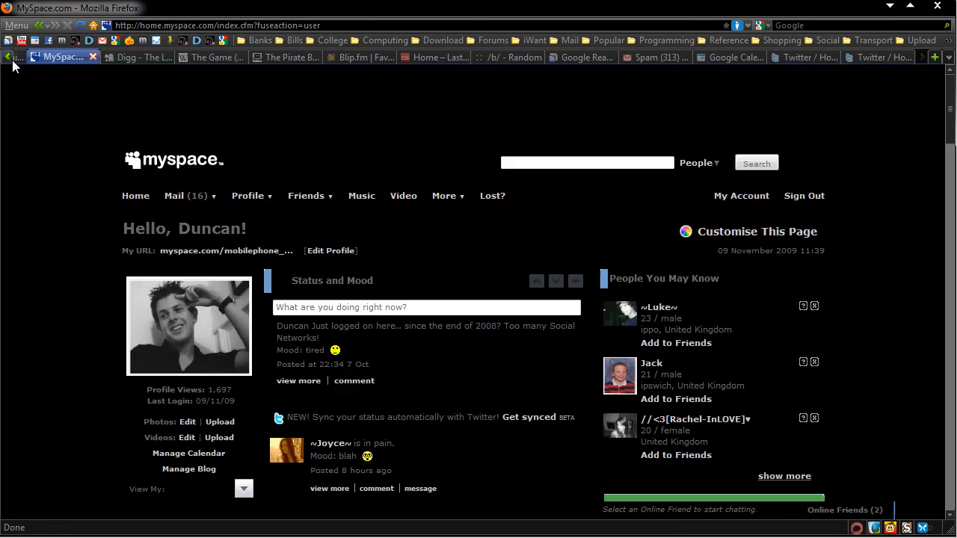
pyautogui.click(344, 57)
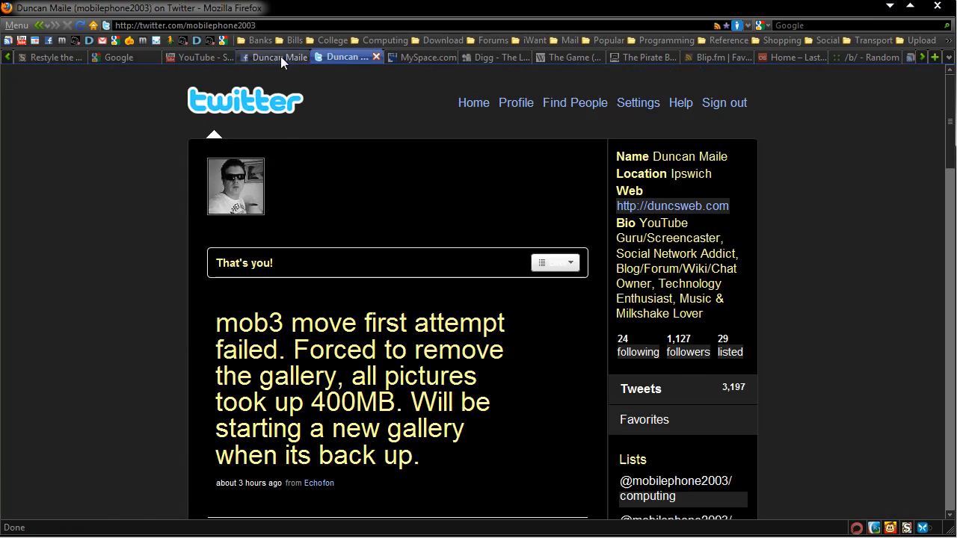
pyautogui.click(197, 57)
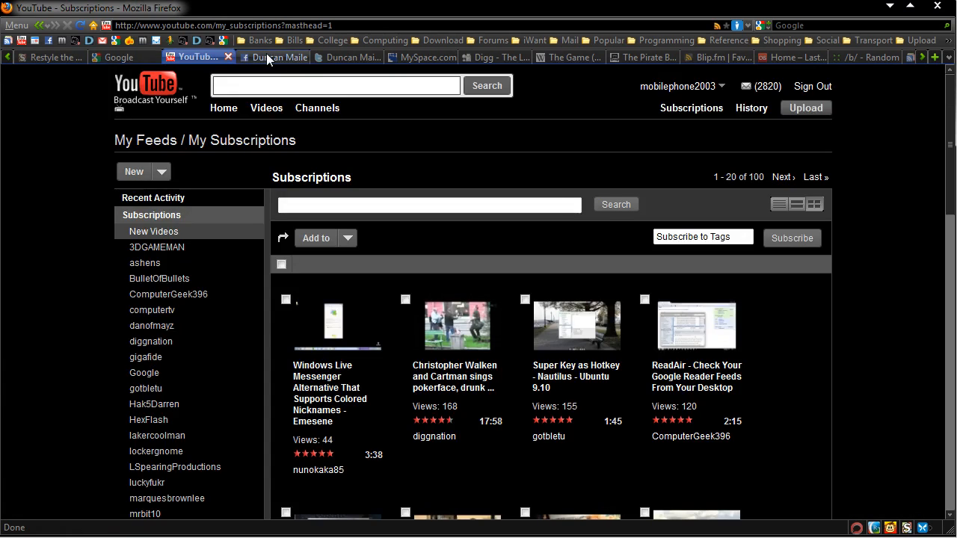